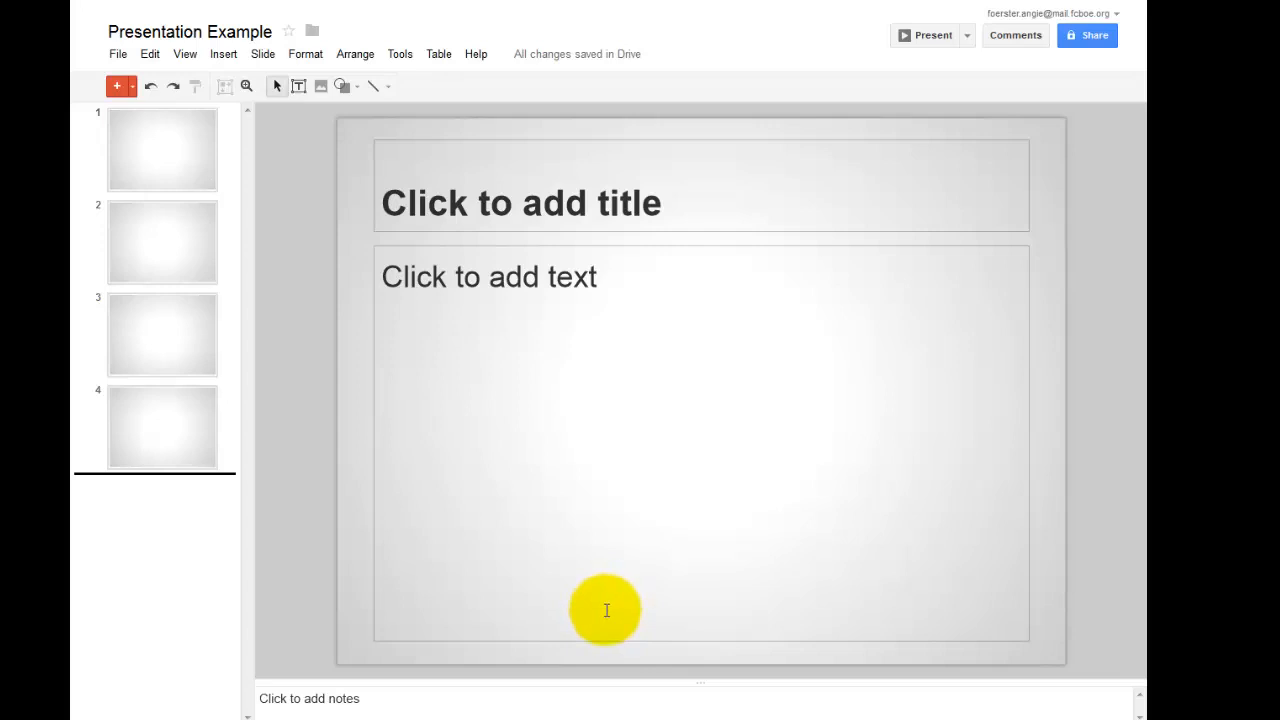
{"action": "mouse_move", "coordinate": [600, 608]}
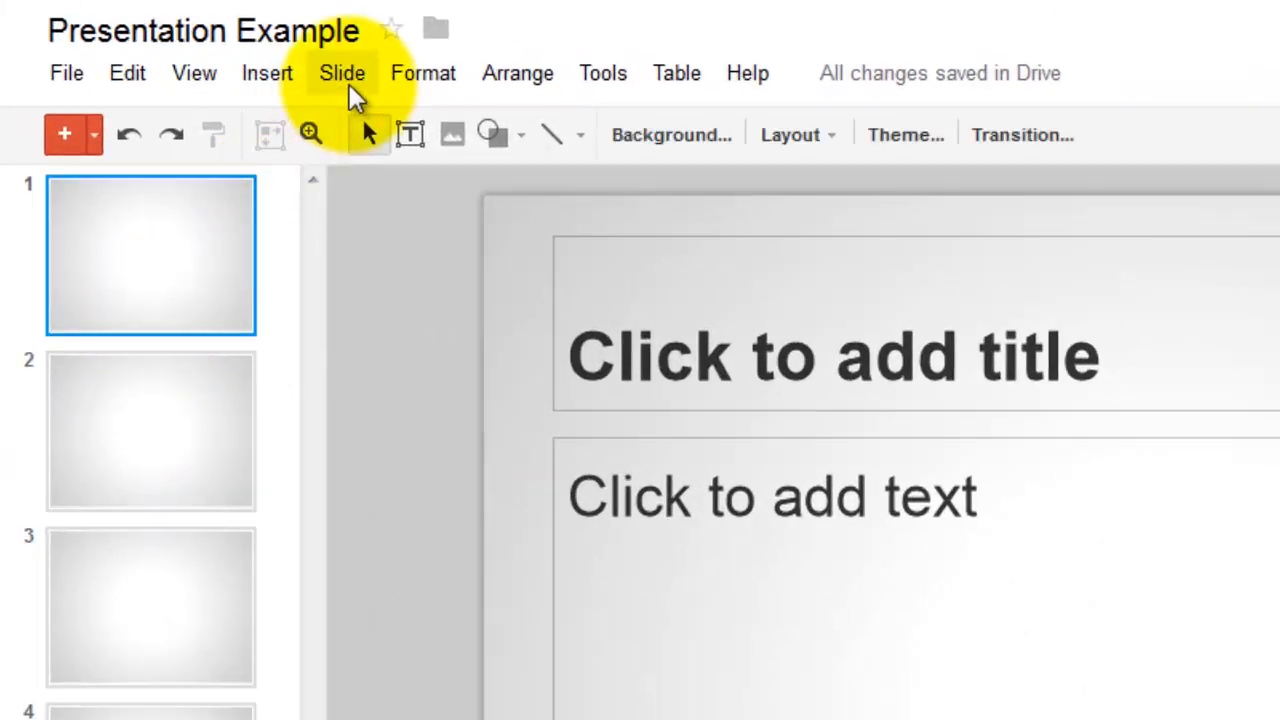
Briefly view the Slide menu commands, then bring up the Animations panel for the first slide
{"action": "left_click", "coordinate": [342, 72]}
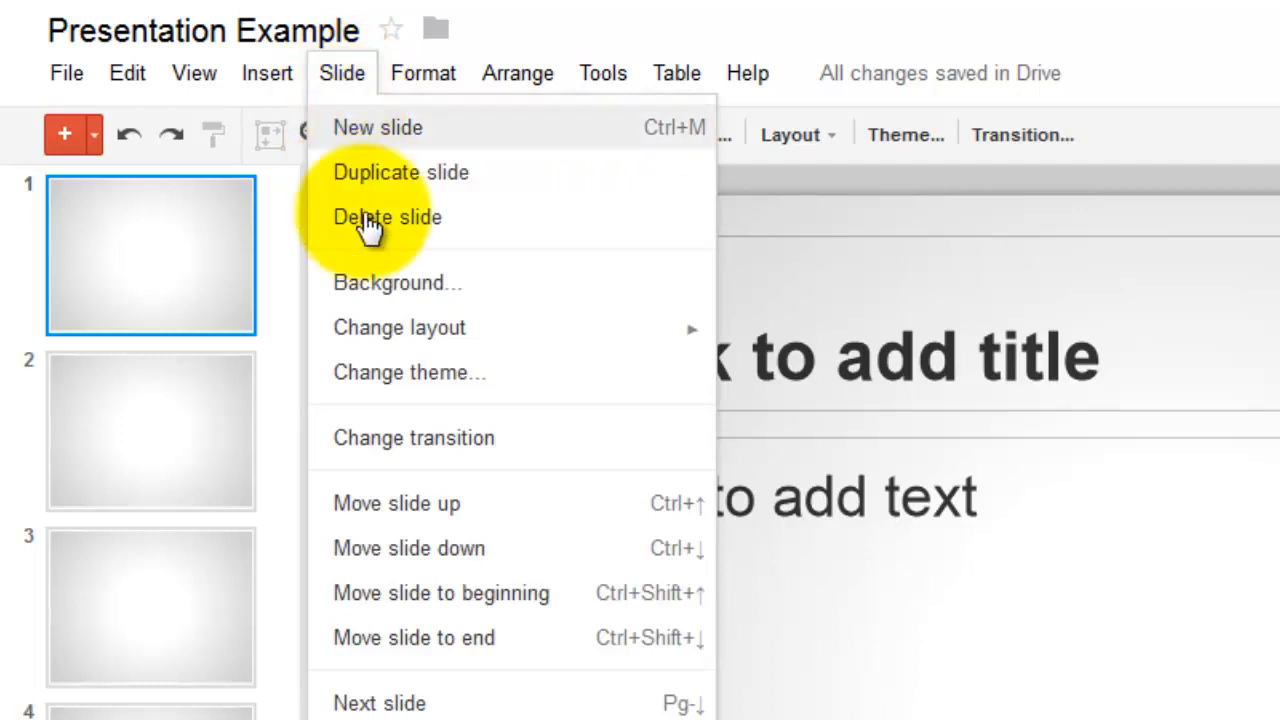
{"action": "left_click", "coordinate": [342, 72]}
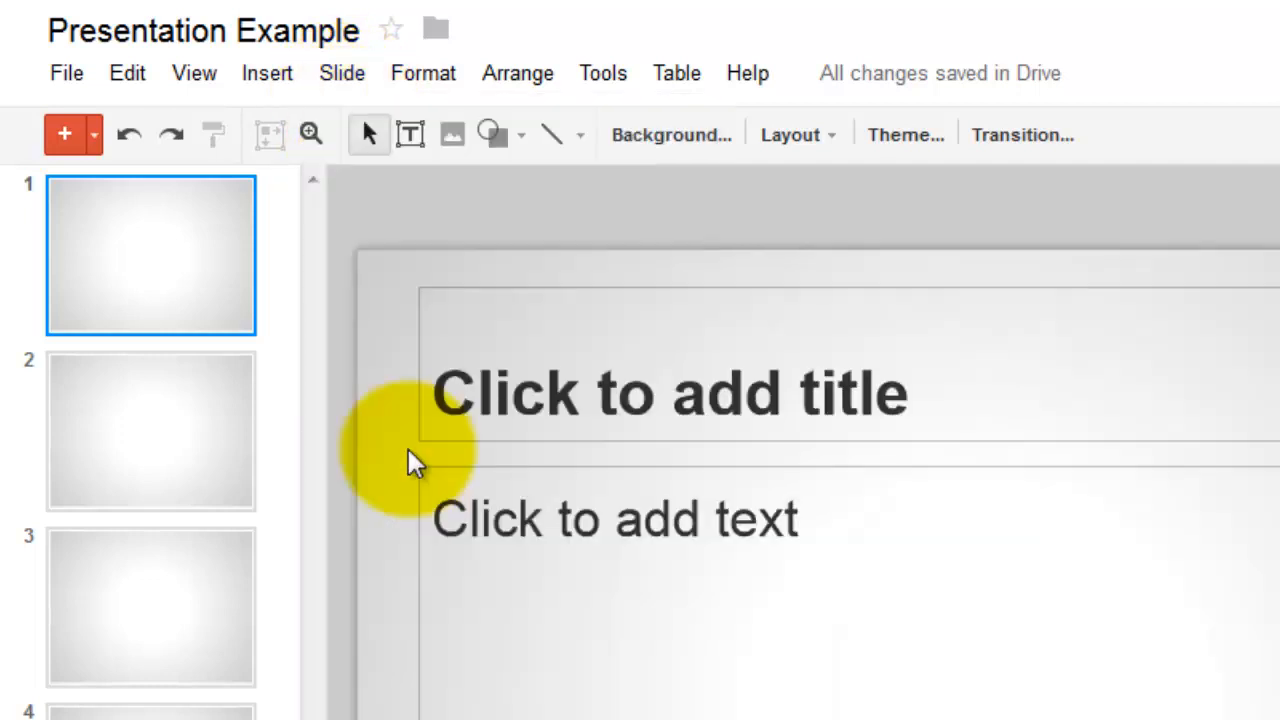
{"action": "left_click", "coordinate": [1022, 136]}
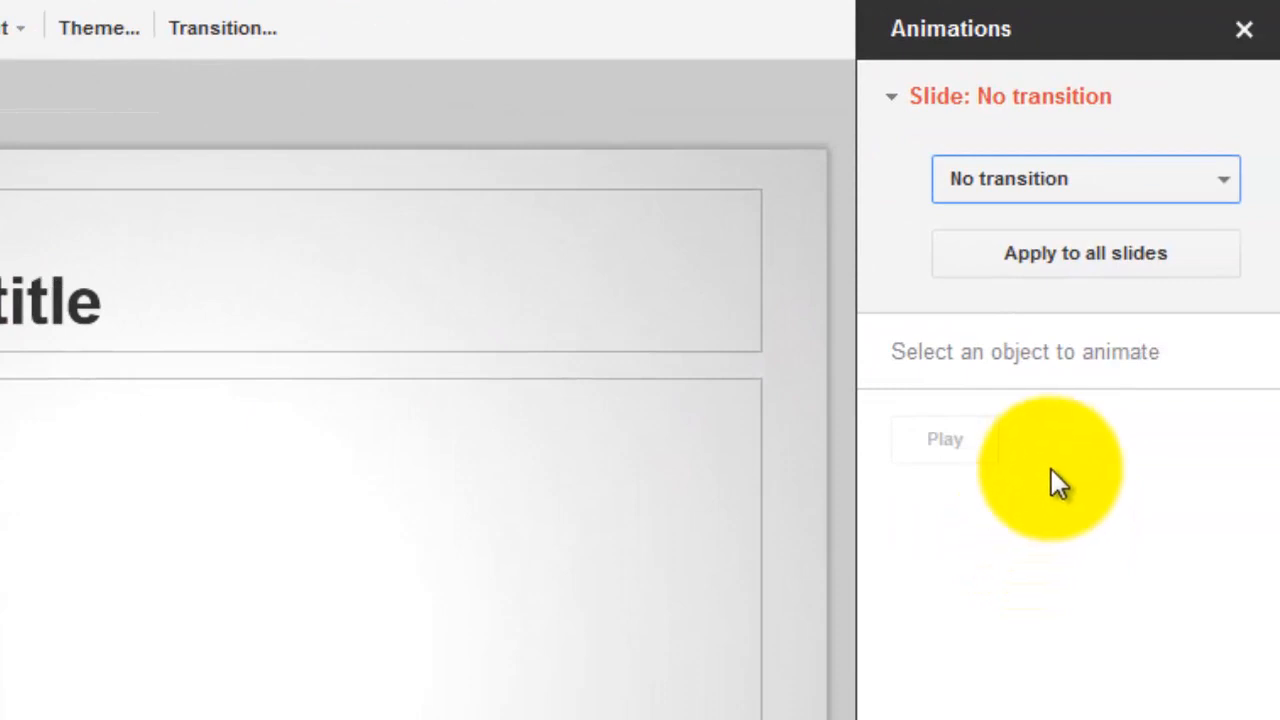
{"action": "mouse_move", "coordinate": [1224, 184]}
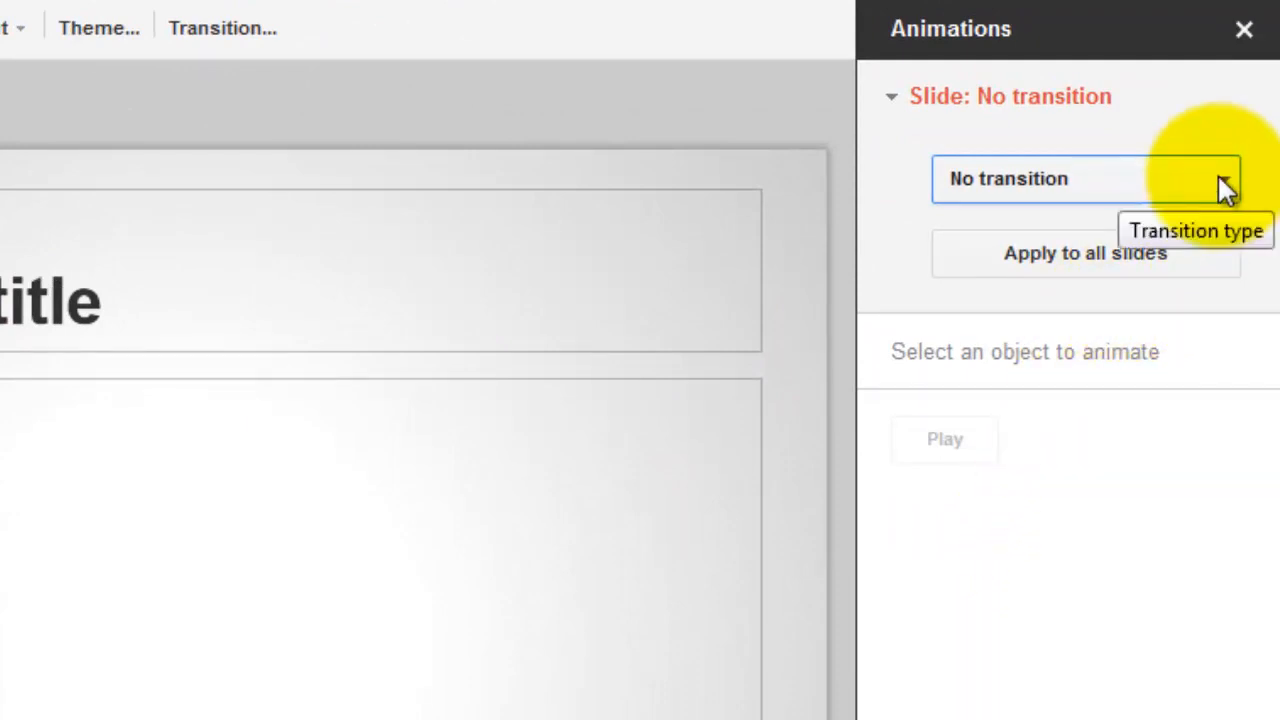
Expand the transition dropdown listing Fade, Flip, Cube and Gallery options
{"action": "left_click", "coordinate": [1084, 180]}
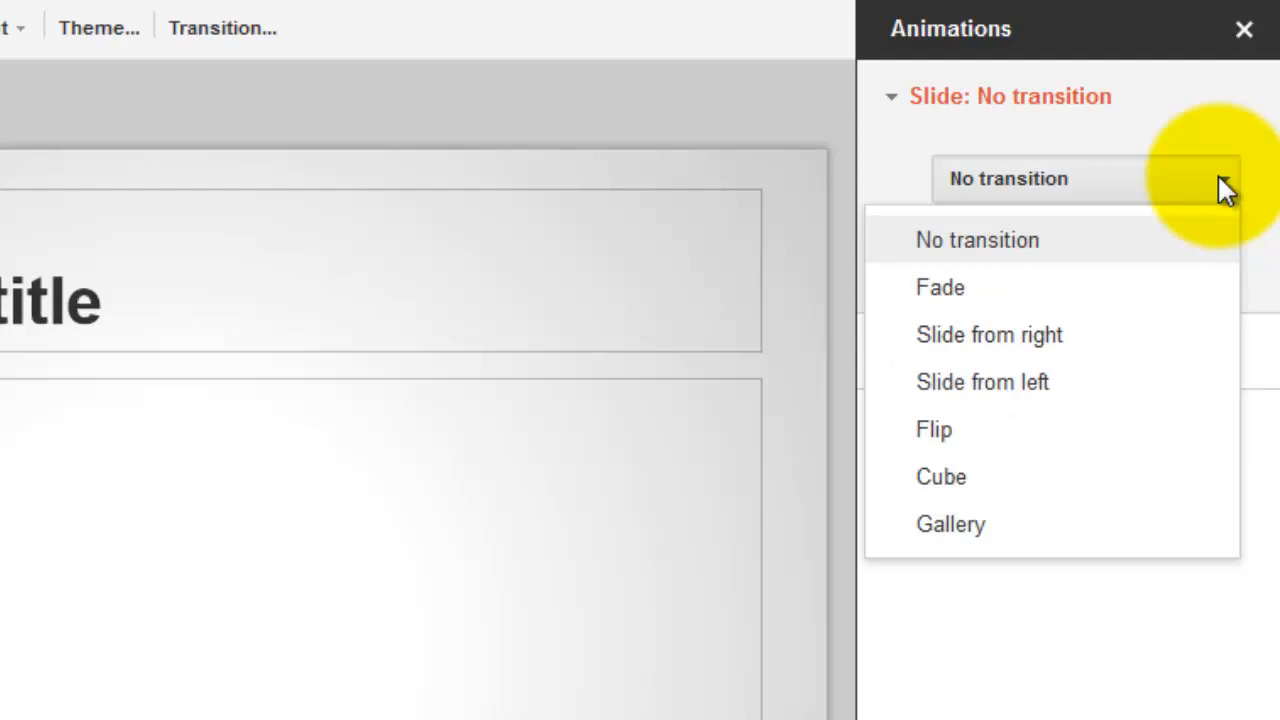
{"action": "mouse_move", "coordinate": [1156, 356]}
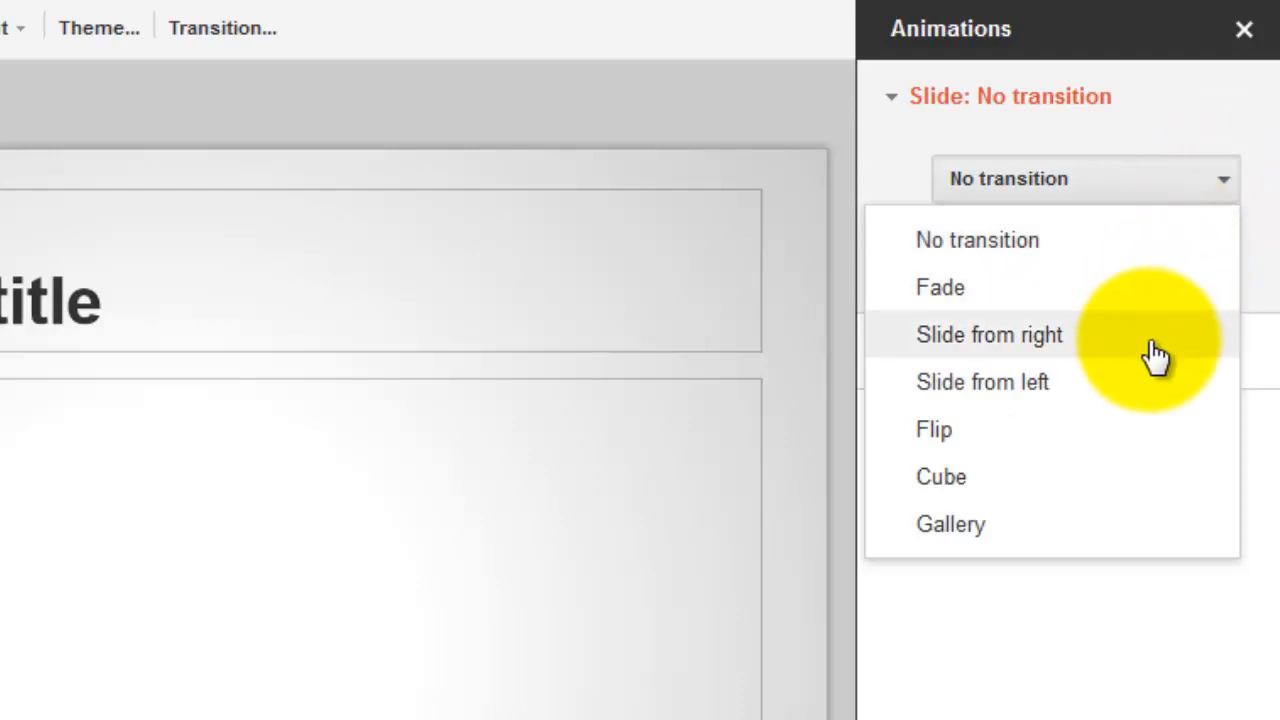
{"action": "mouse_move", "coordinate": [1112, 428]}
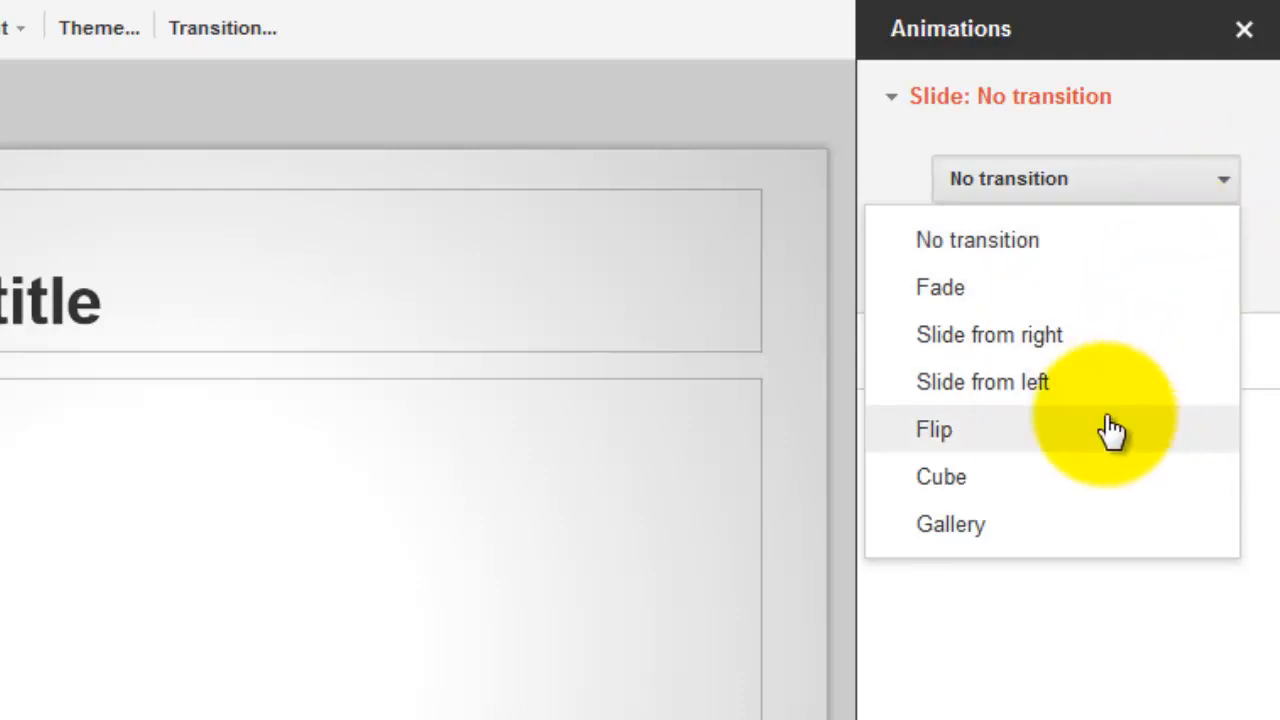
{"action": "mouse_move", "coordinate": [956, 524]}
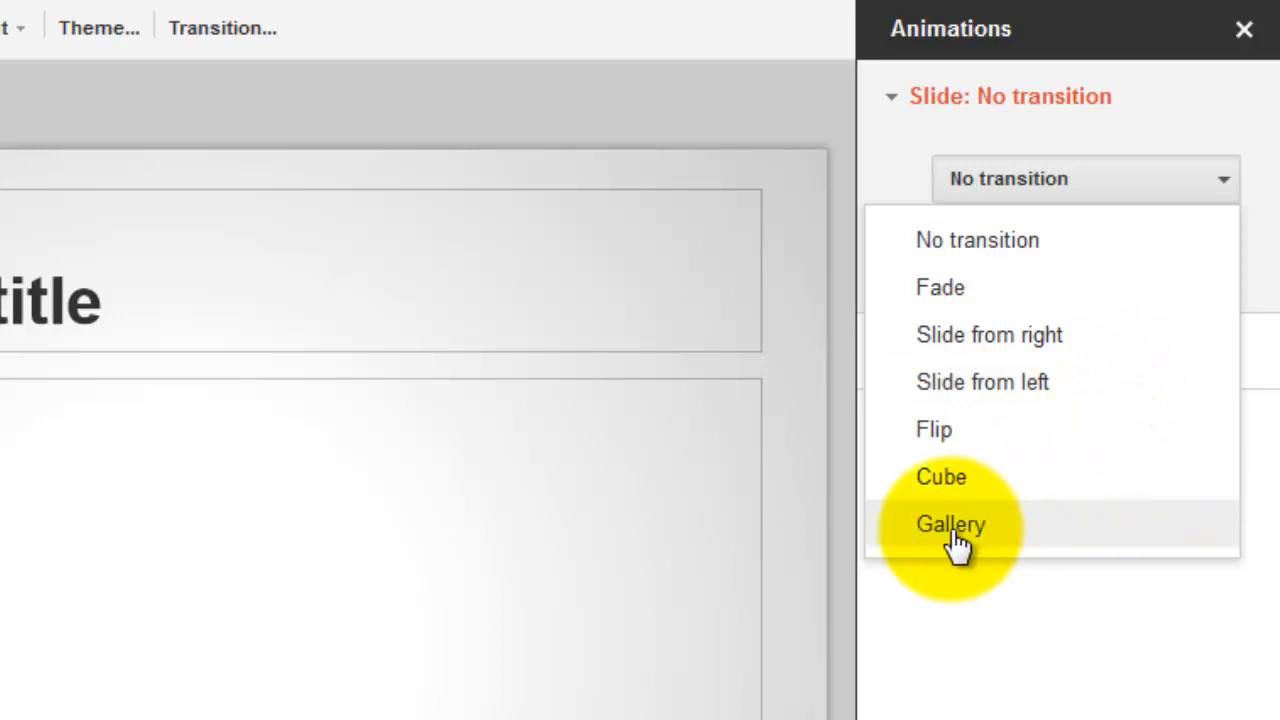
{"action": "left_click", "coordinate": [948, 524]}
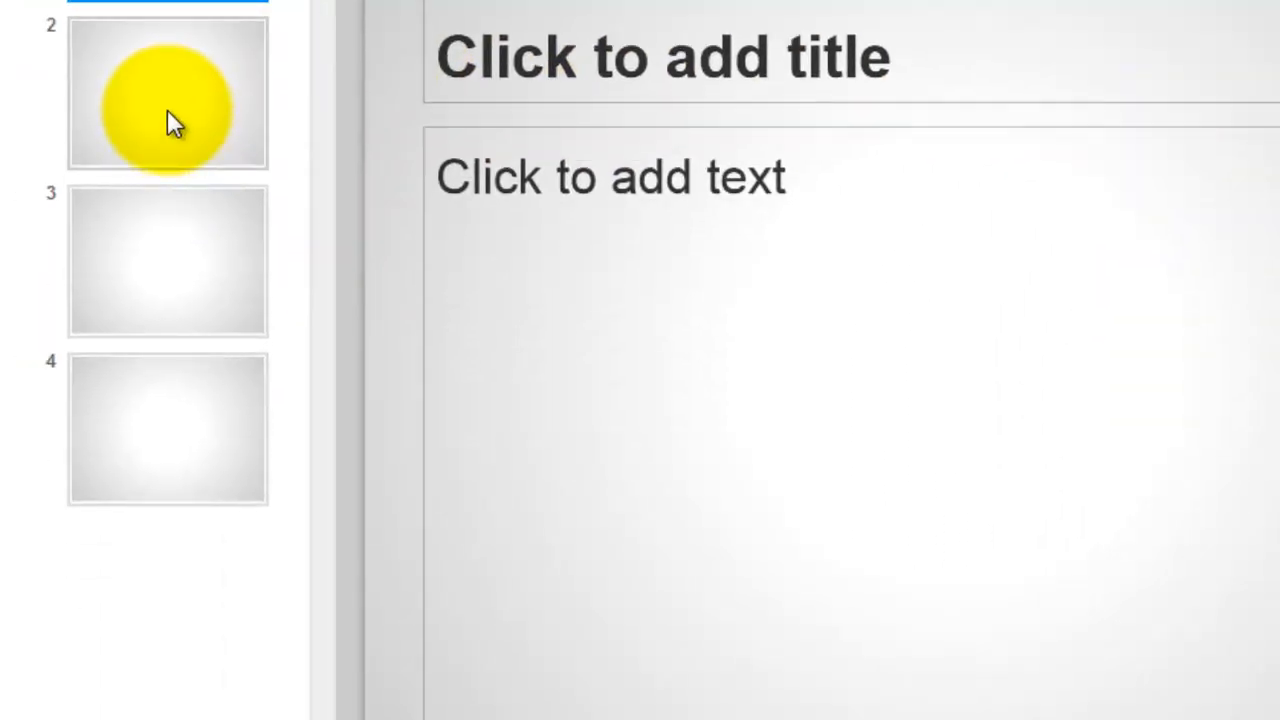
Show the context menu for slide 2, including the Change transition option
{"action": "right_click", "coordinate": [168, 90]}
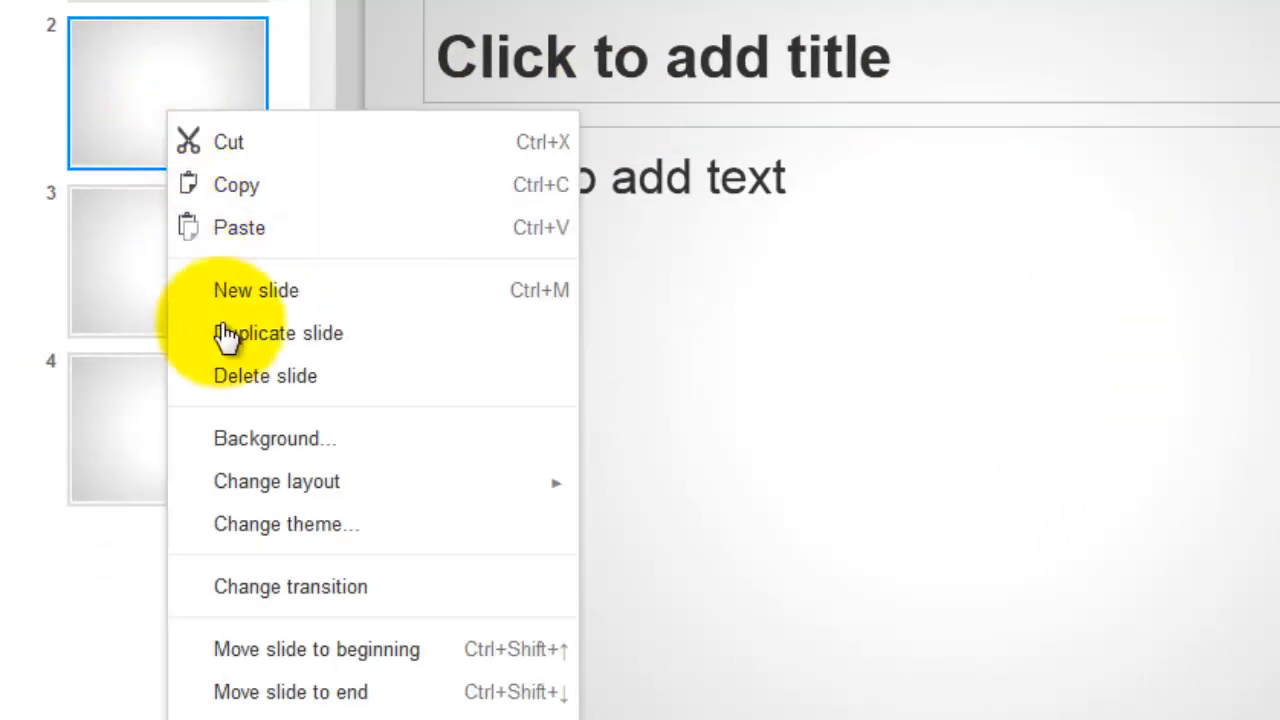